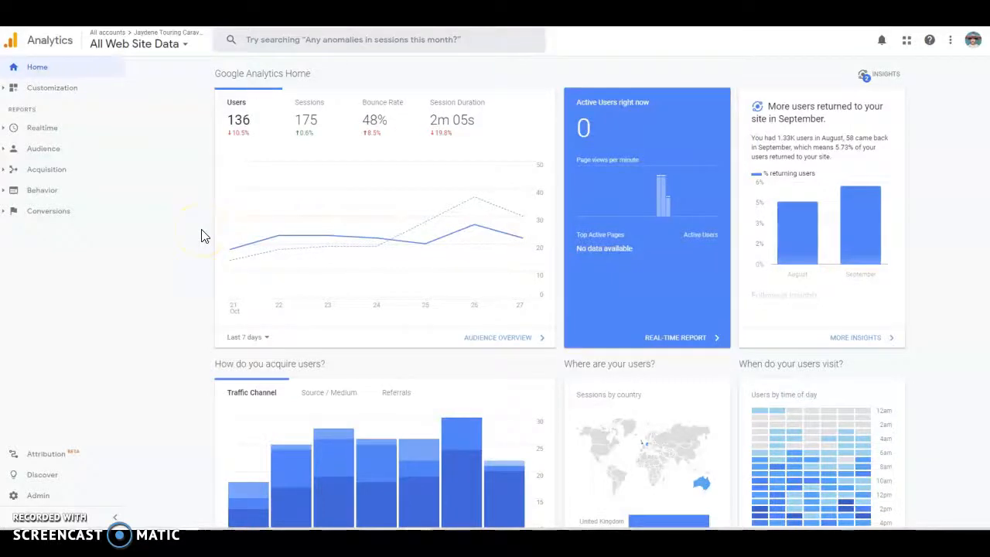
pyautogui.moveTo(206, 242)
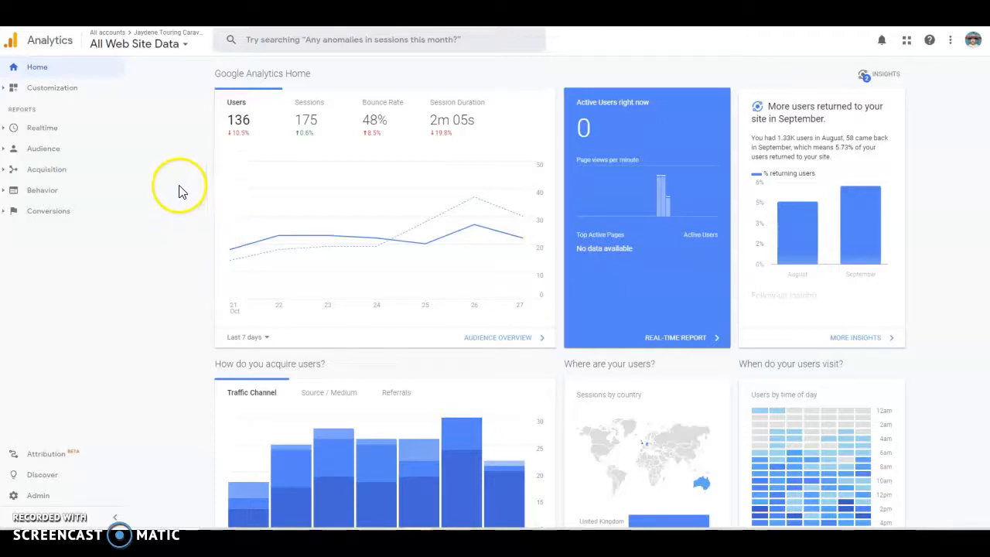
pyautogui.moveTo(54, 495)
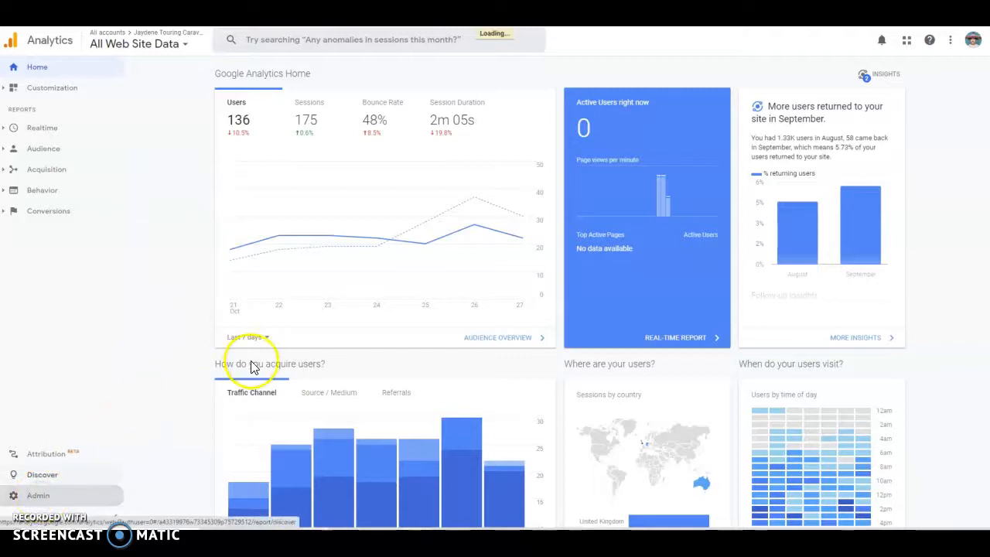
# From Admin, start a new property named 'test'
pyautogui.click(37, 495)
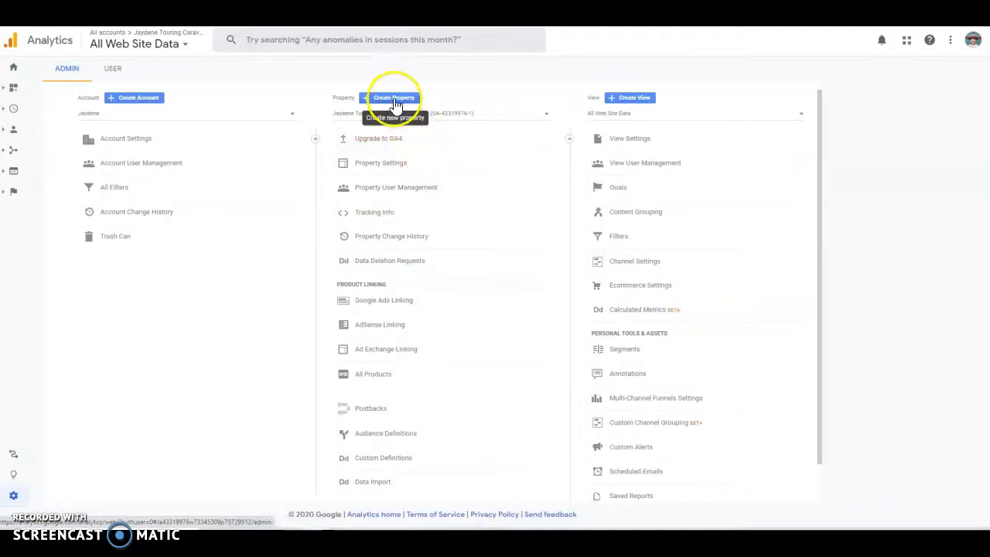
pyautogui.click(393, 98)
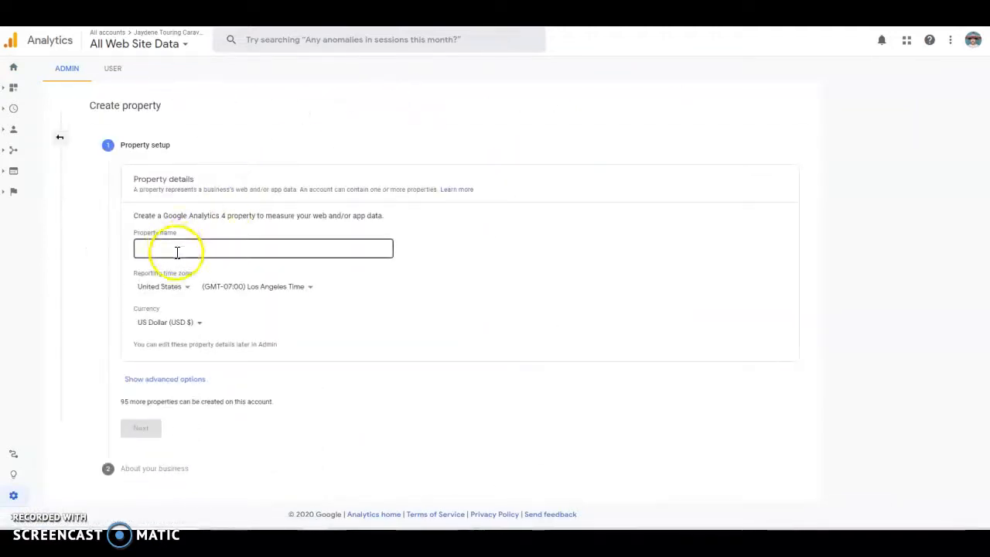
pyautogui.write('tes')
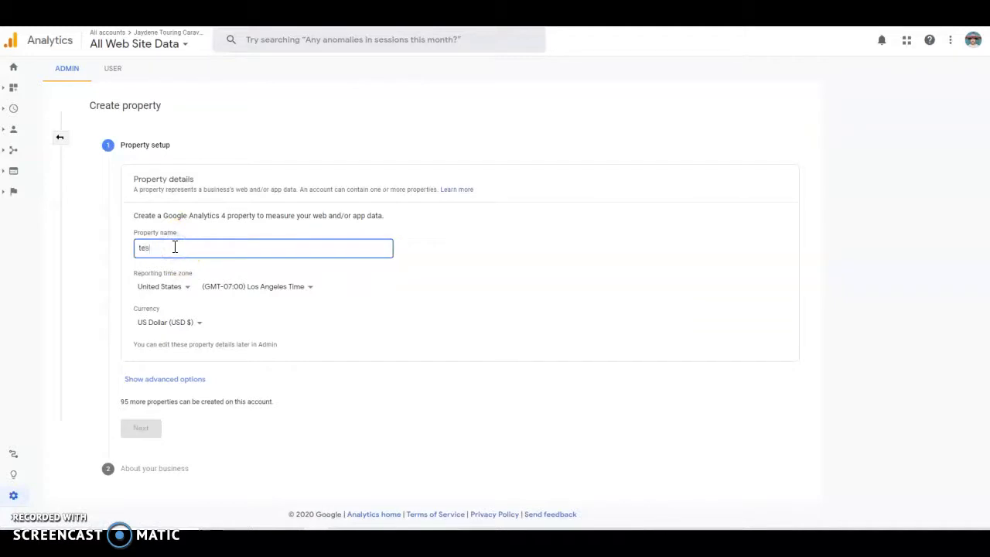
pyautogui.click(140, 428)
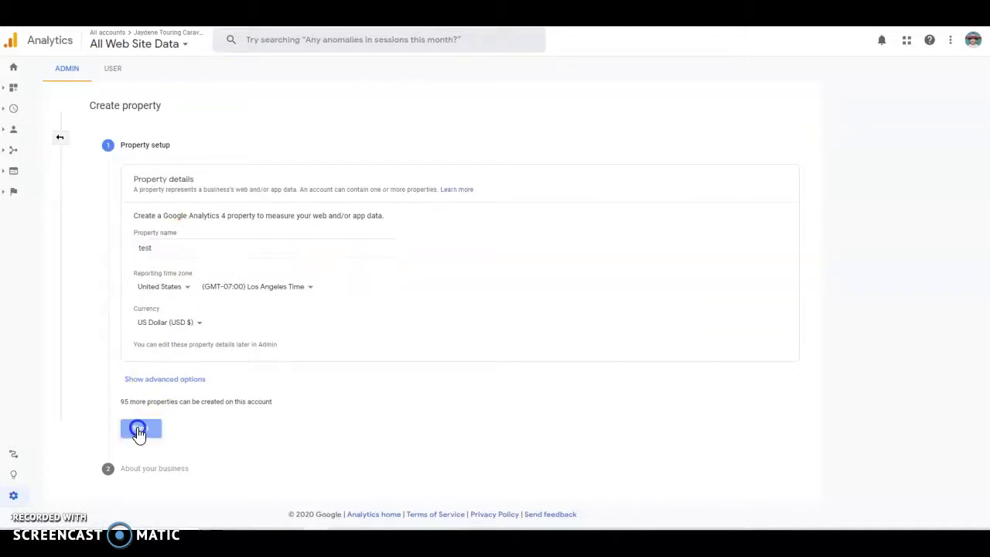
# Set business size to Small, choose the customer engagement goal, and create the property
pyautogui.click(139, 429)
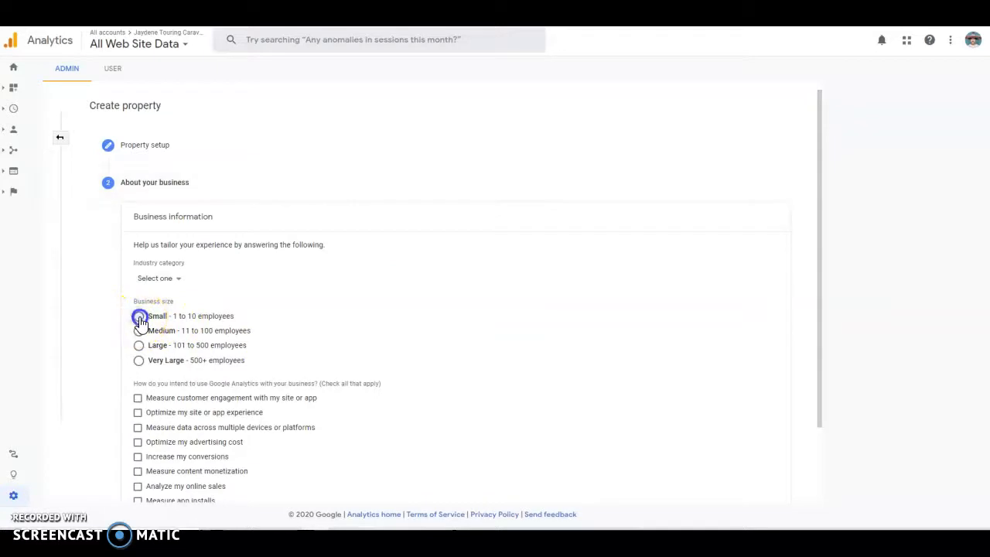
pyautogui.click(138, 398)
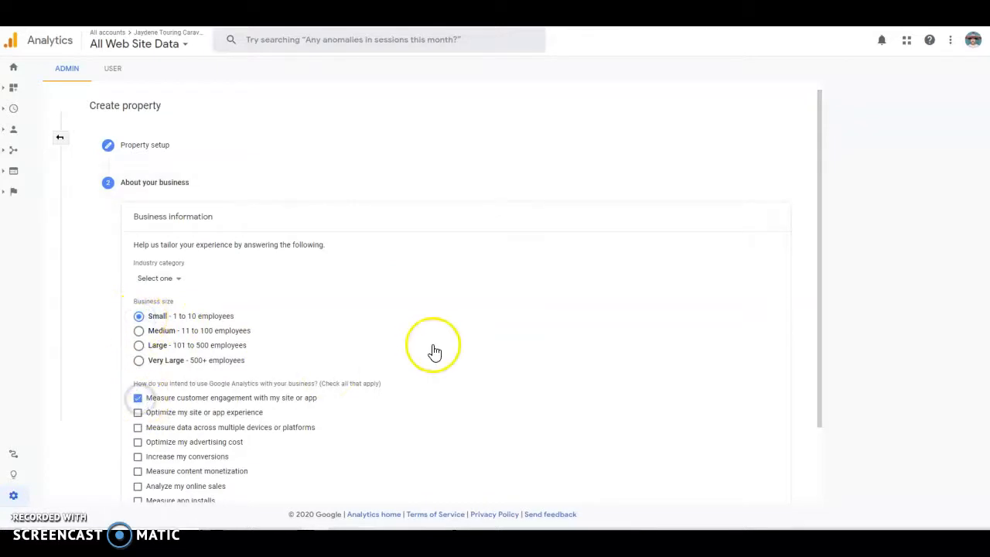
pyautogui.scroll(-3)
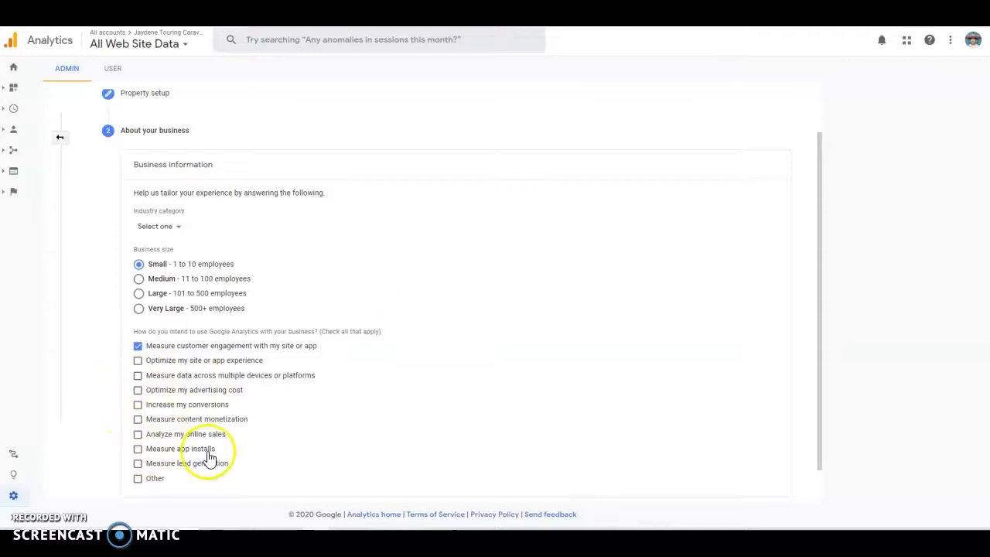
pyautogui.scroll(-3)
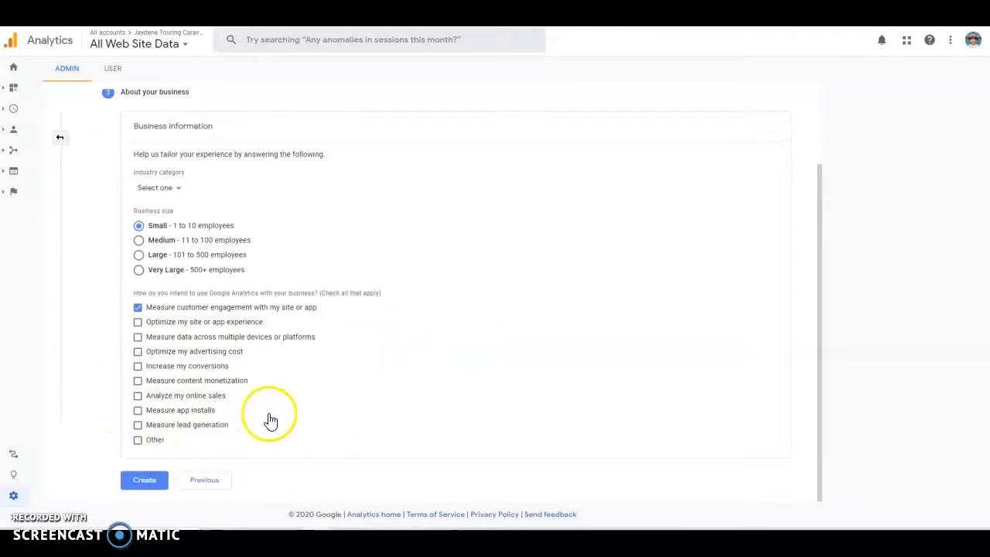
pyautogui.click(144, 480)
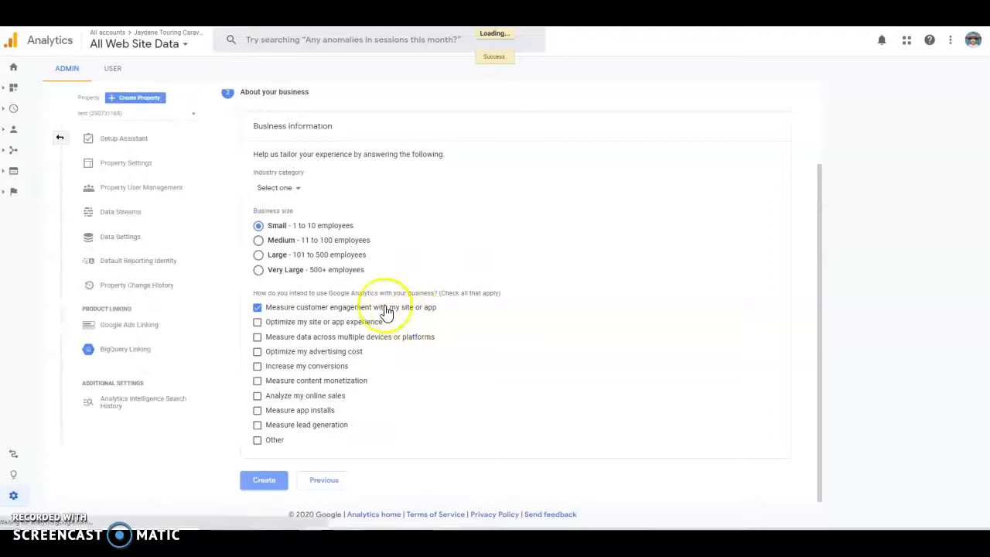
pyautogui.click(264, 479)
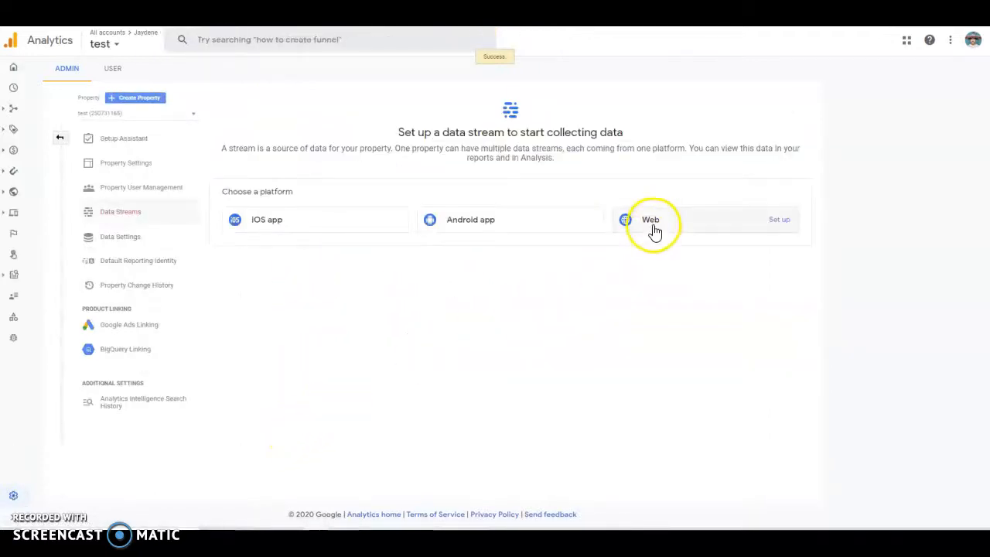
# Create a Web stream with URL test.com and stream name 'test'
pyautogui.click(651, 224)
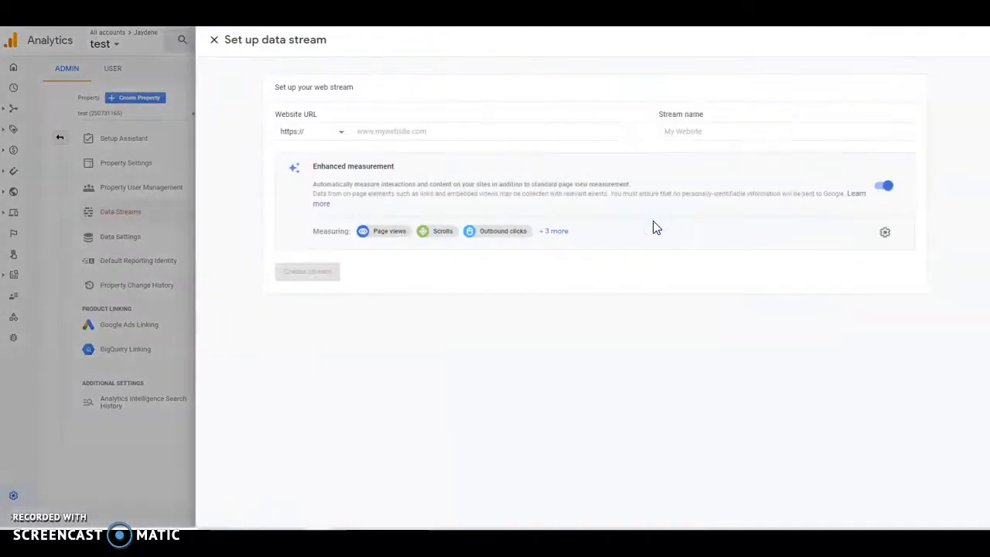
pyautogui.click(487, 131)
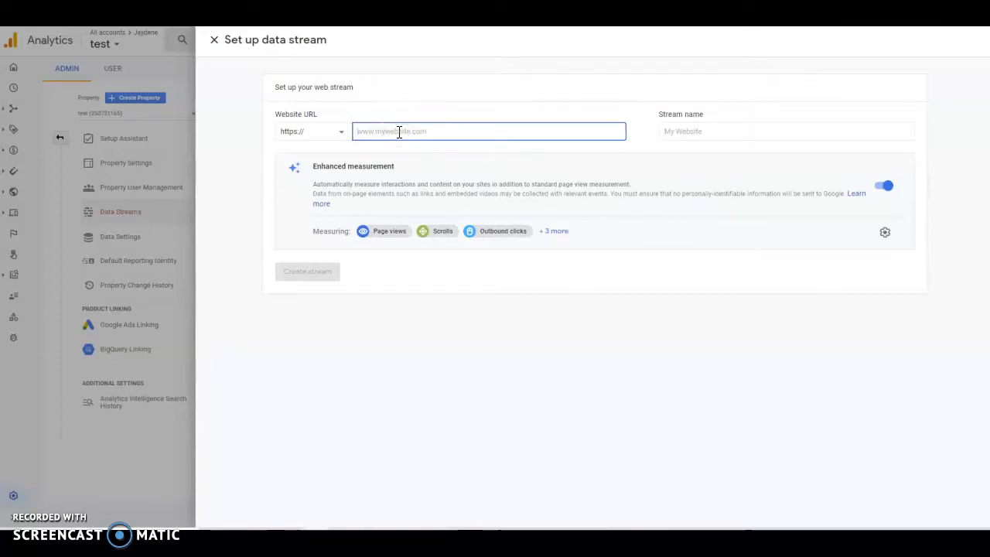
pyautogui.write('test.com')
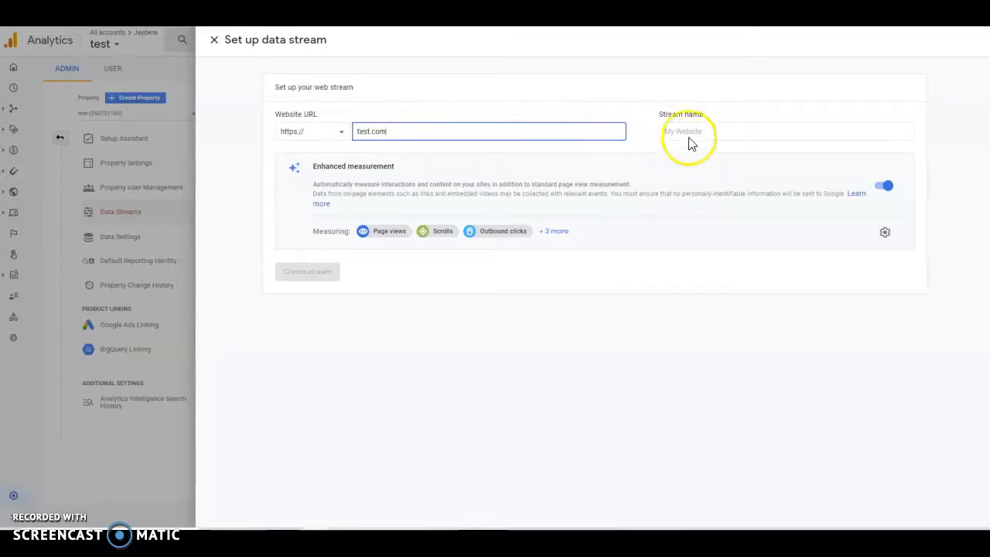
pyautogui.write('te')
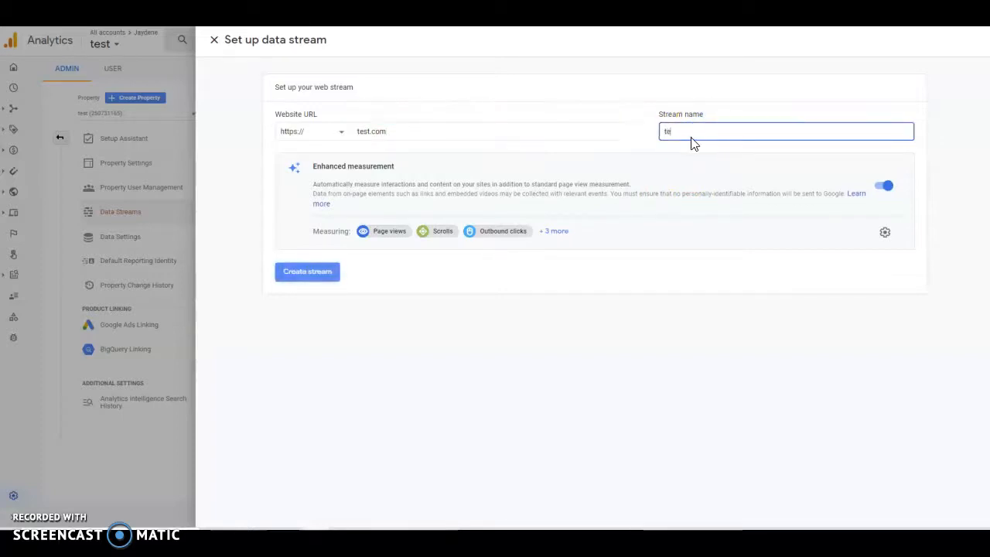
pyautogui.click(307, 272)
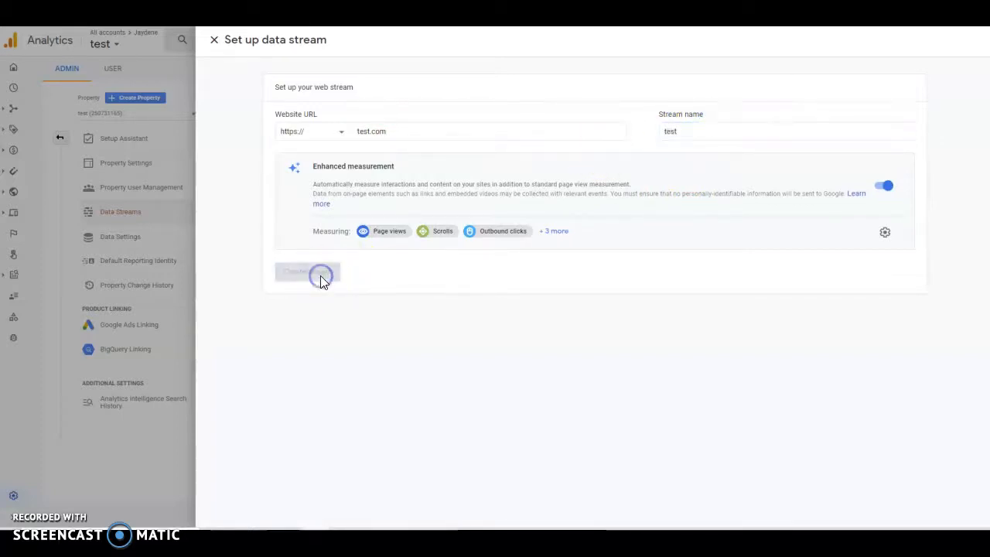
pyautogui.click(321, 272)
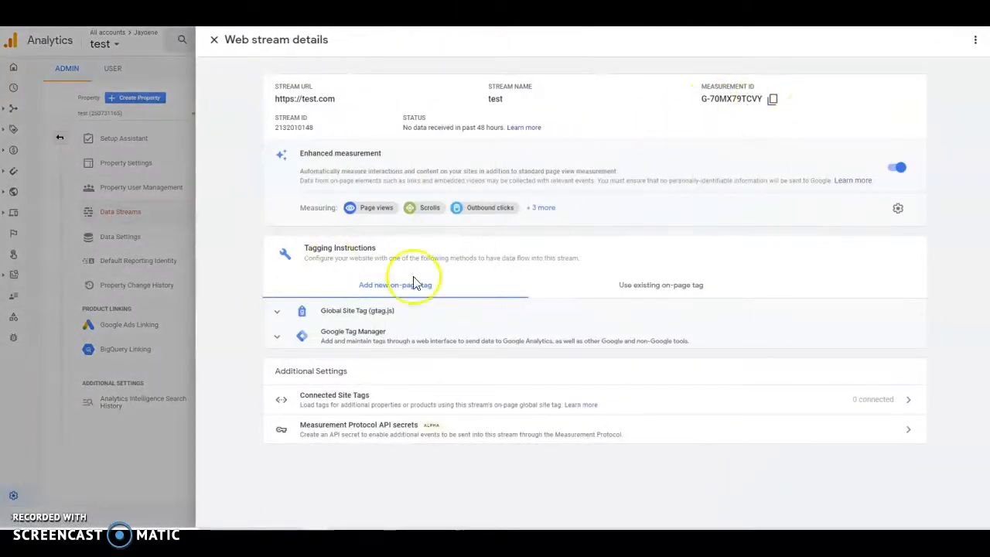
# Expand the Global Site Tag (gtag.js) instructions and copy the code snippet
pyautogui.click(277, 314)
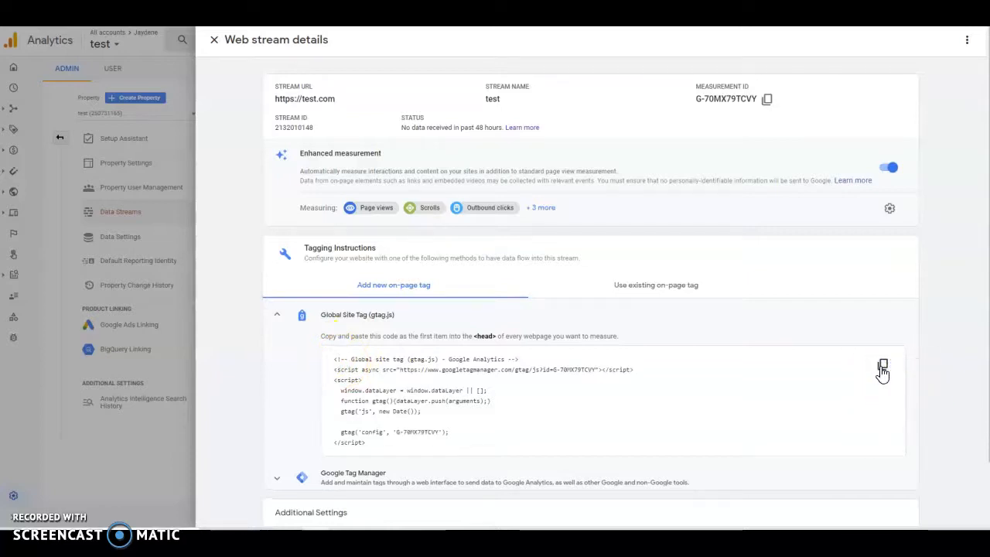
pyautogui.click(884, 362)
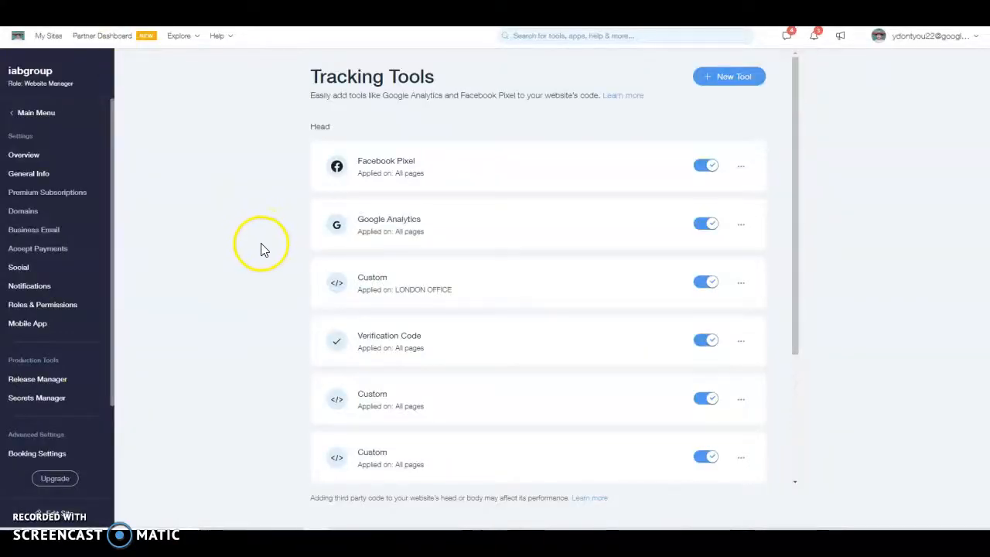
pyautogui.moveTo(170, 379)
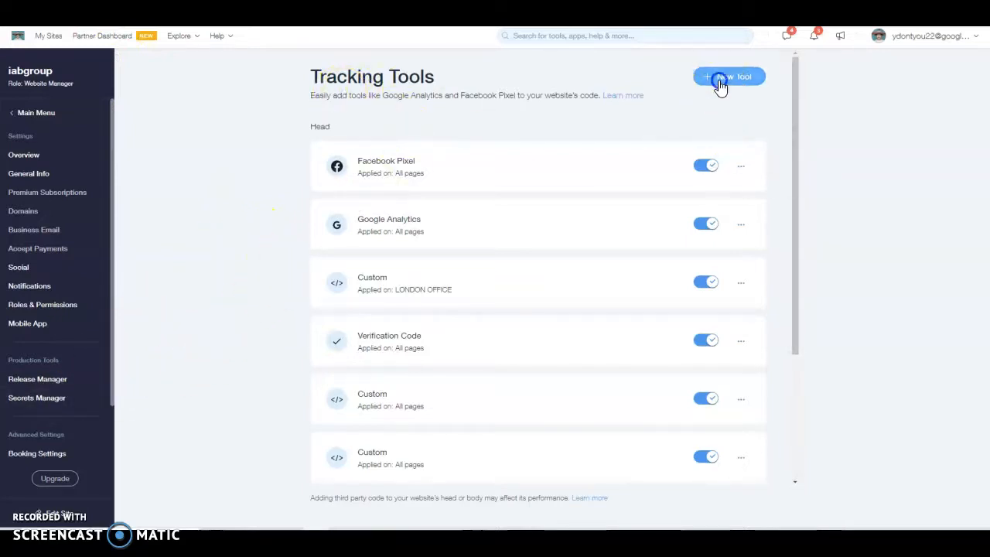
# Paste the gtag snippet into a new Custom tool for all pages' head and apply
pyautogui.click(729, 76)
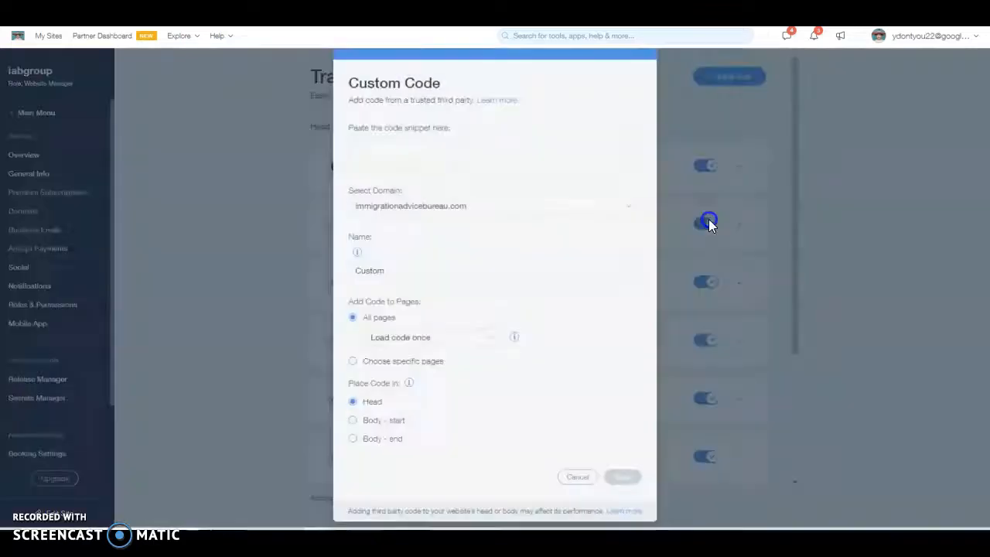
pyautogui.rightClick(360, 151)
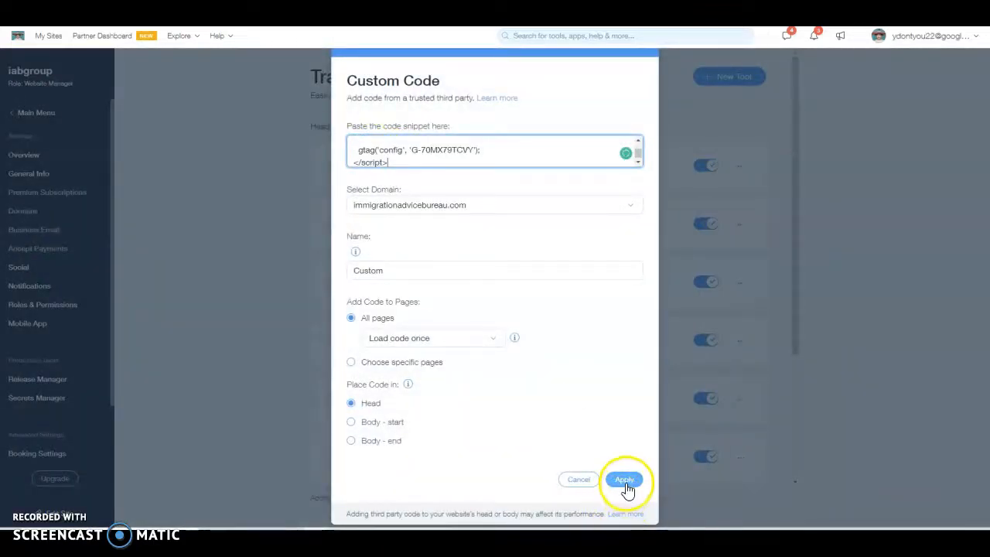
pyautogui.click(624, 480)
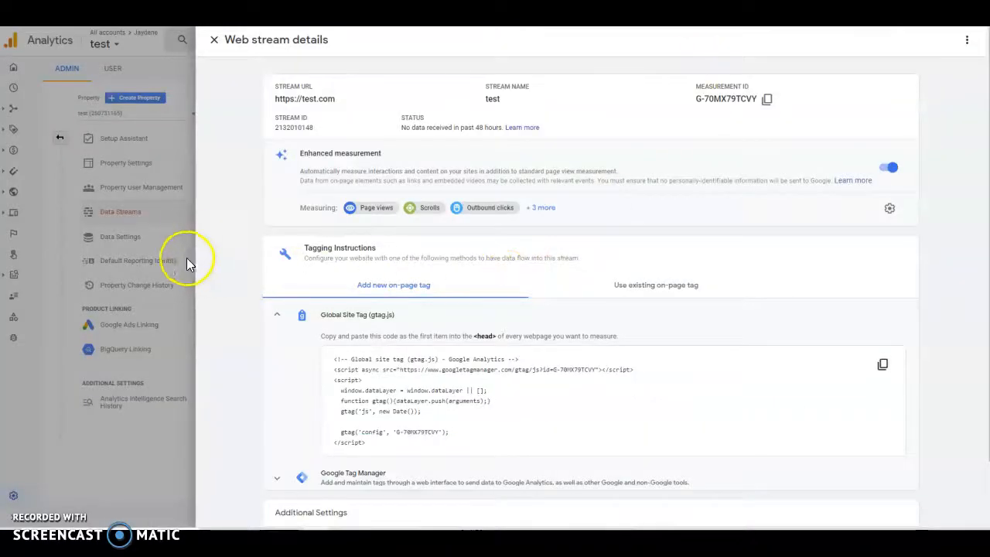
# Close stream details, view property settings and user management, then reach the front property's Home
pyautogui.click(216, 40)
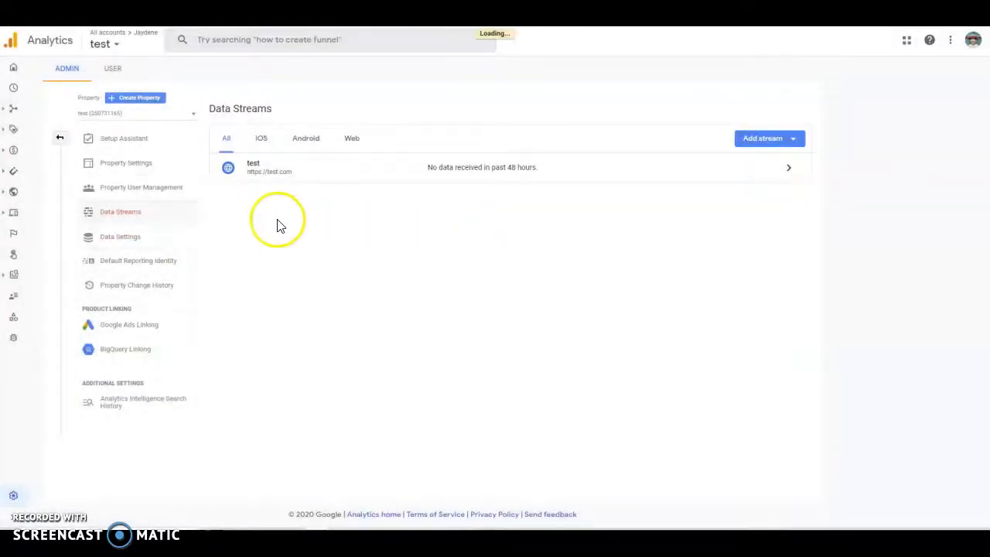
pyautogui.click(126, 162)
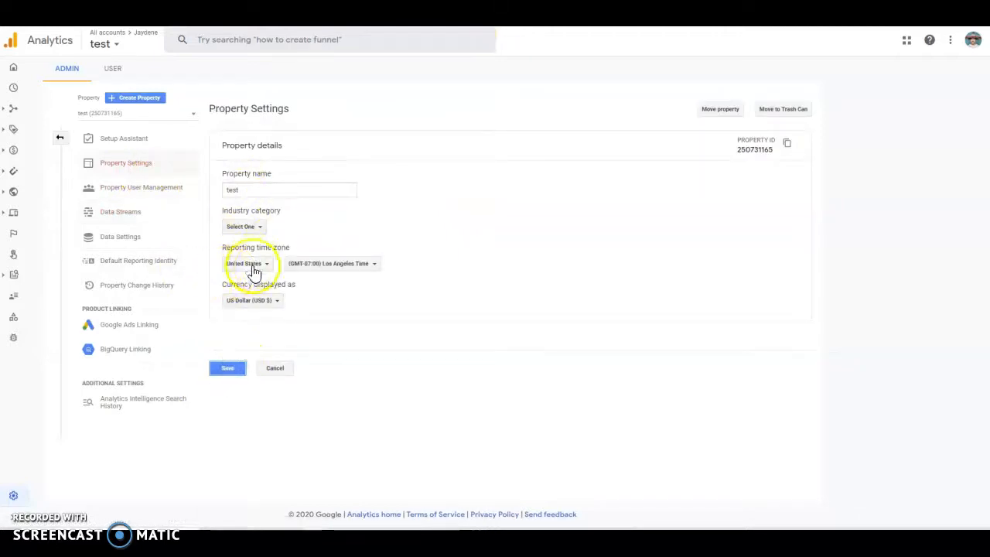
pyautogui.click(155, 190)
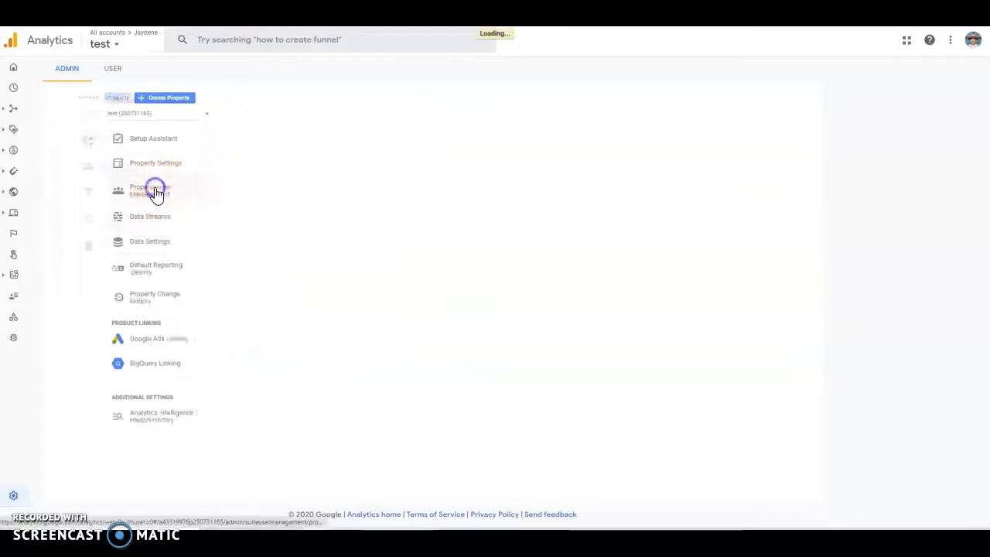
pyautogui.click(153, 189)
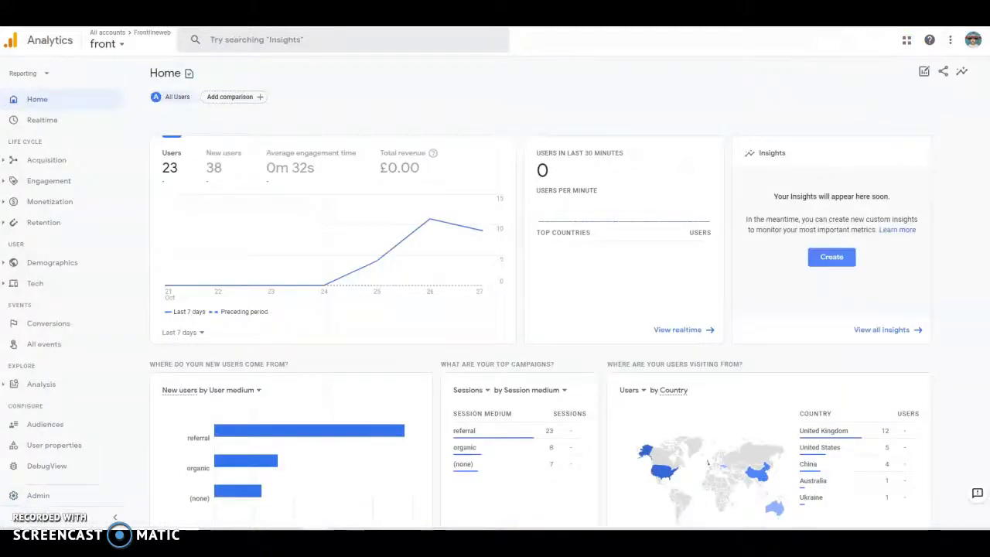
pyautogui.scroll(-3)
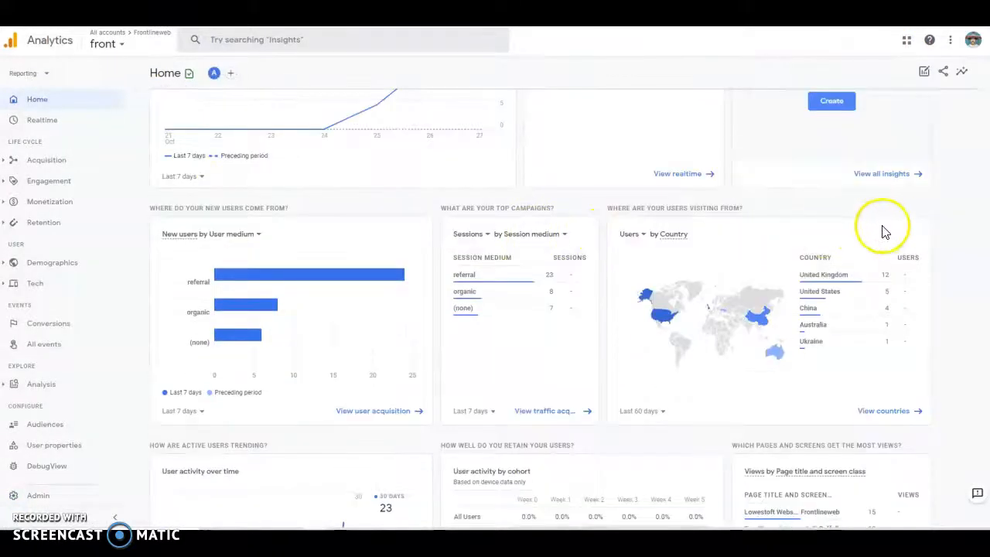
pyautogui.scroll(-3)
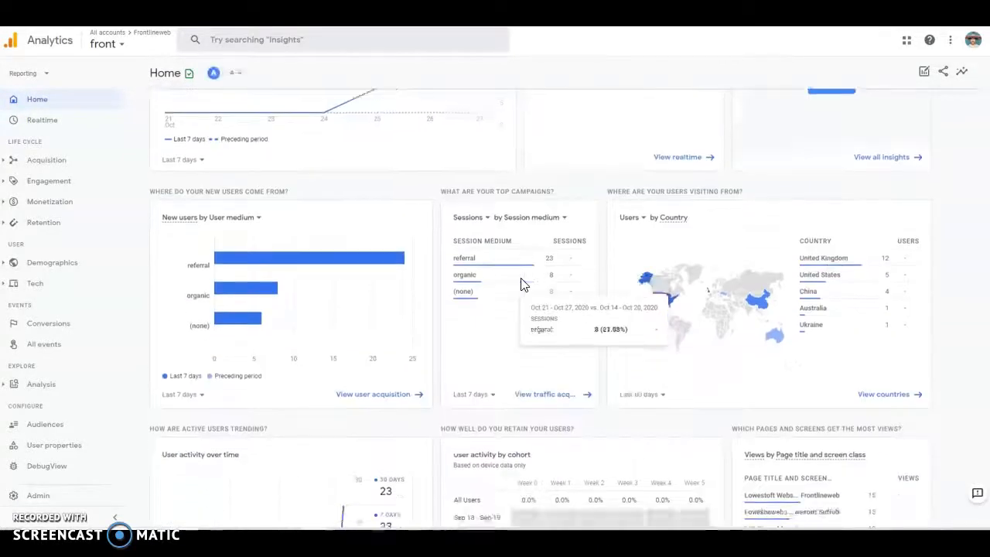
pyautogui.scroll(-3)
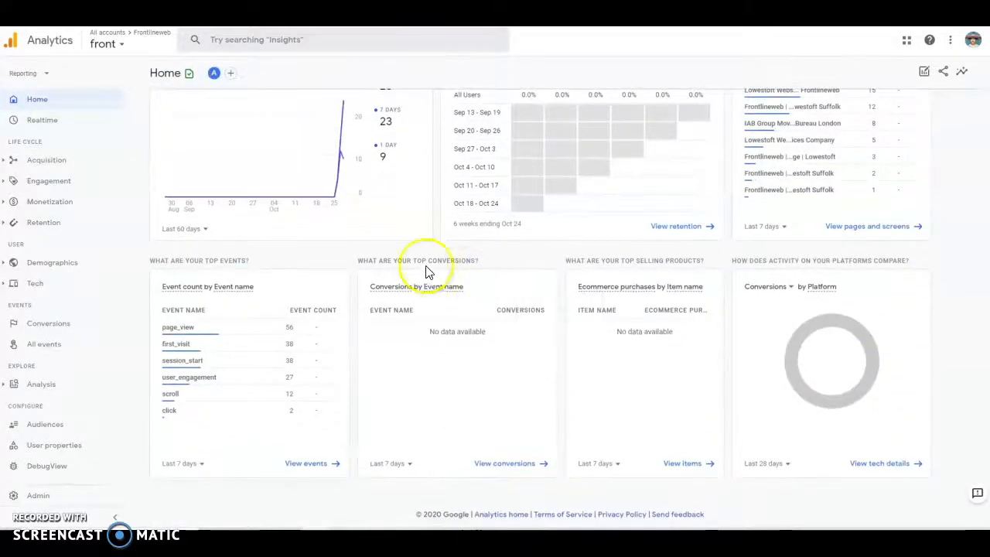